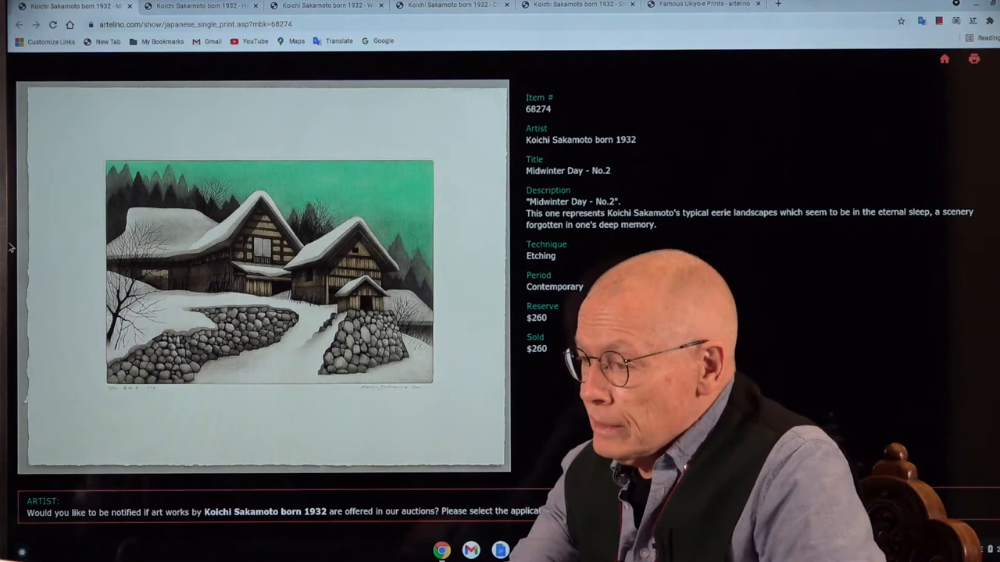
# Switch to the browser tab showing the Home Village in White - Shiroi Sato auction page.
pyautogui.click(202, 6)
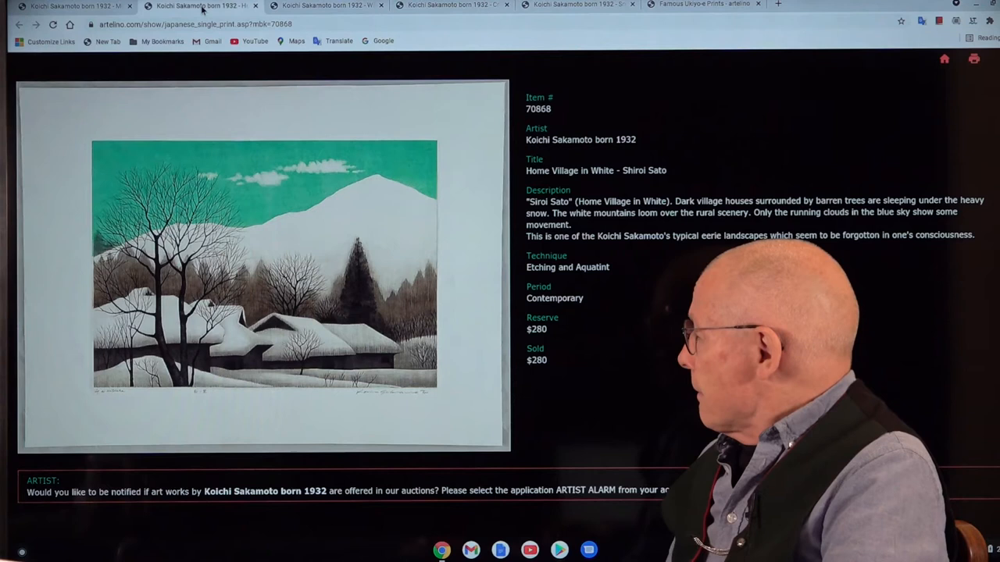
# Switch to the browser tab showing the Window of Thought auction page ($80).
pyautogui.click(320, 6)
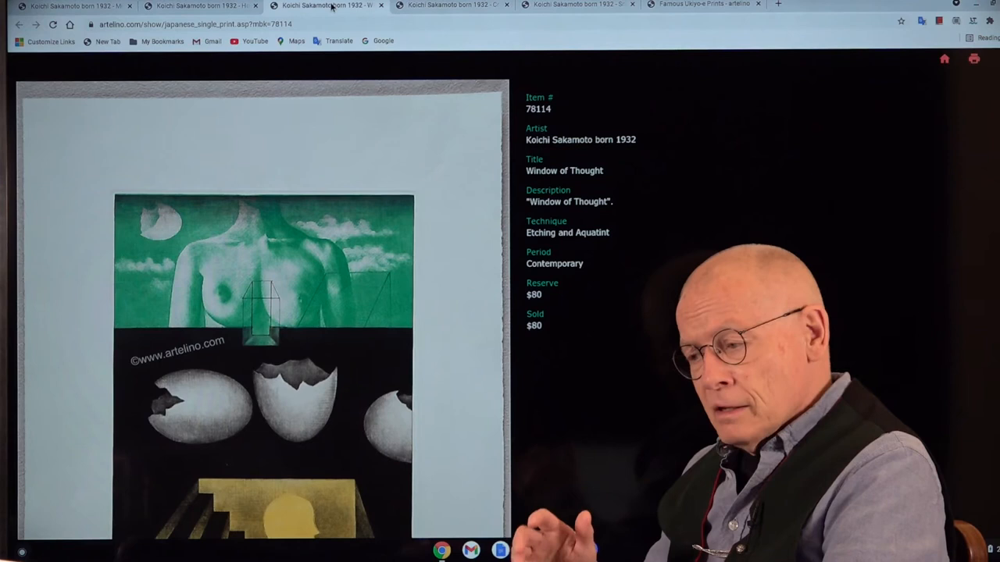
pyautogui.moveTo(451, 6)
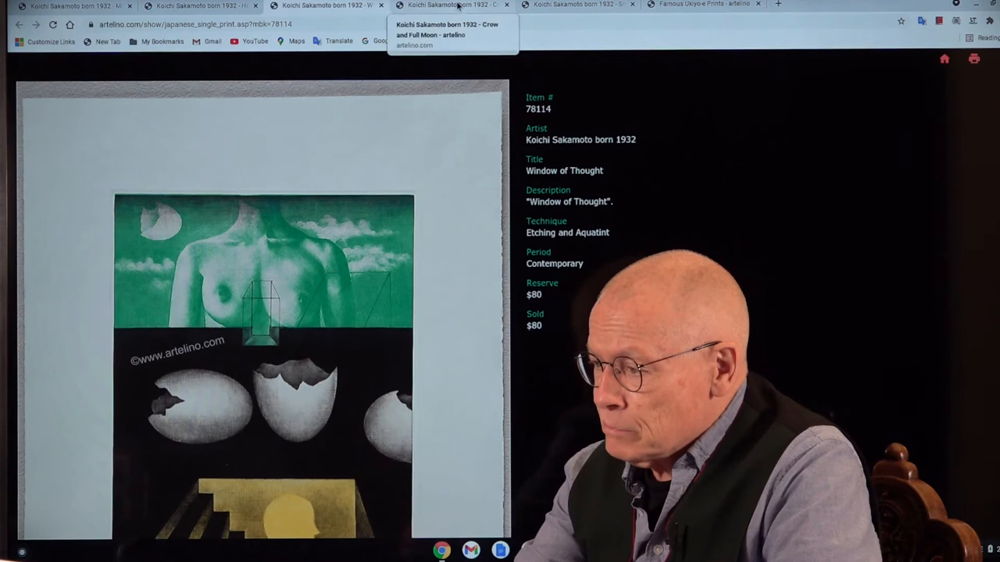
# View Crow and Full Moon ($160), then move on to the Snowy Landscape barn etching ($250).
pyautogui.click(452, 6)
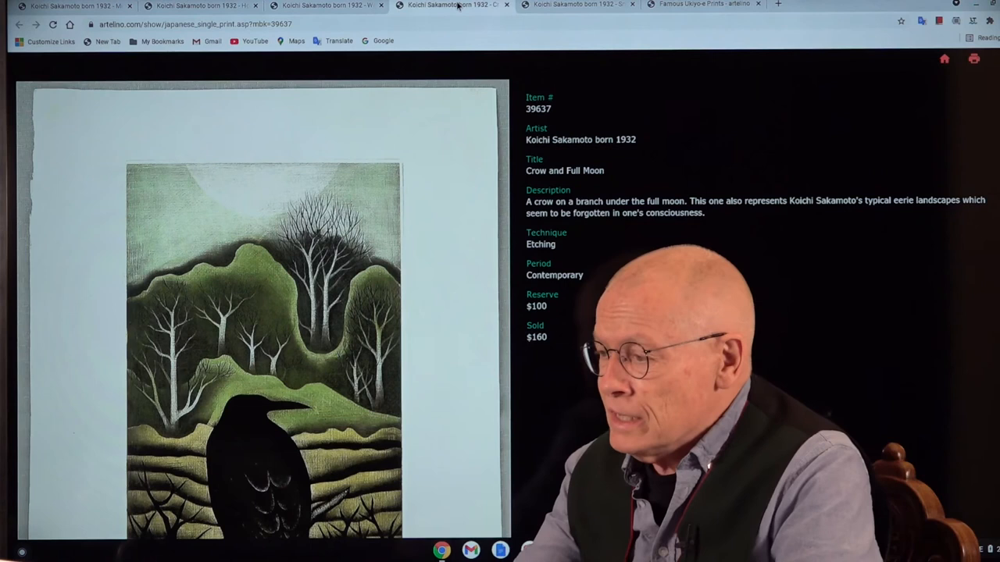
pyautogui.click(576, 5)
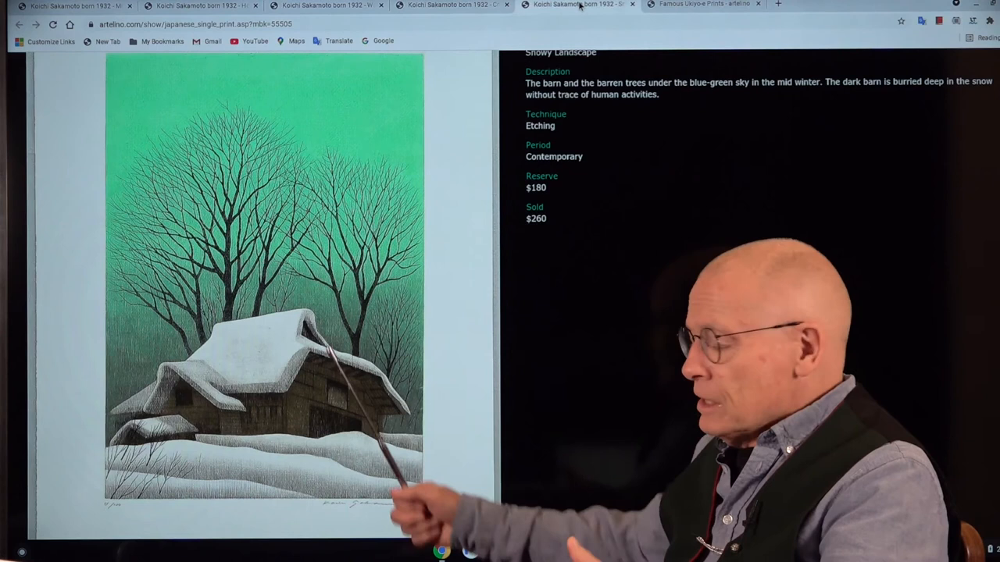